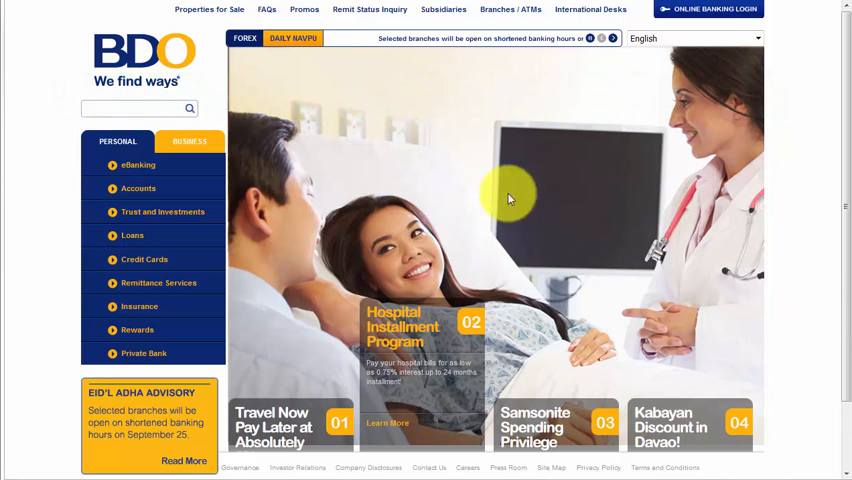
Step: Log in to BDO personal Online Banking with the user ID and password
left_click(707, 9)
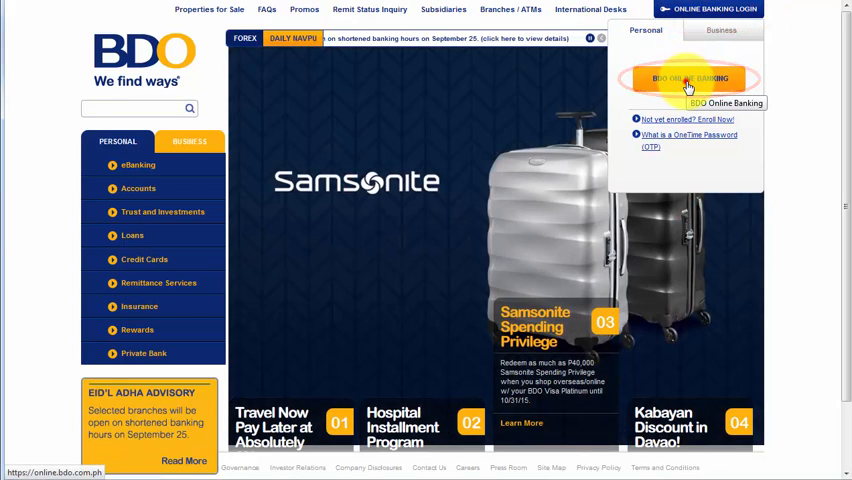
left_click(687, 78)
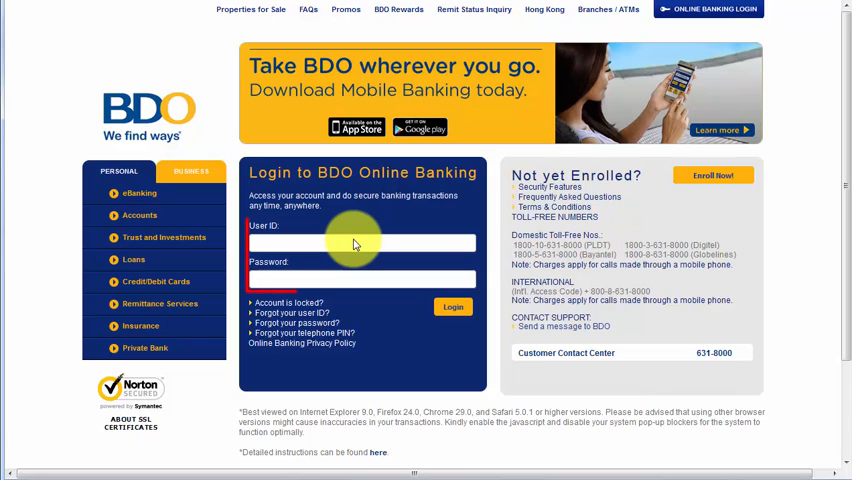
left_click(354, 242)
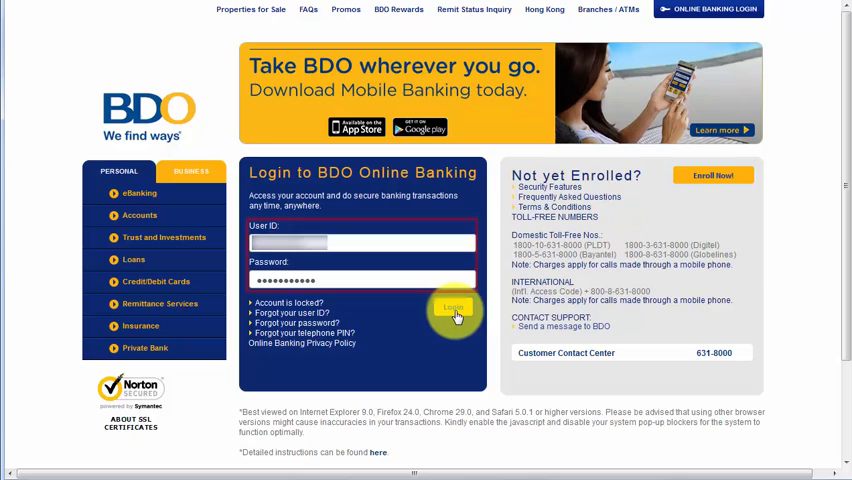
left_click(453, 308)
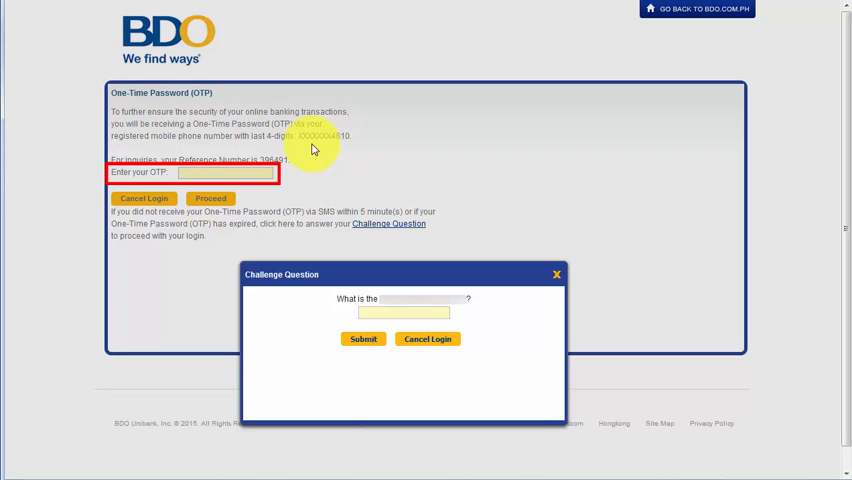
mouse_move(383, 140)
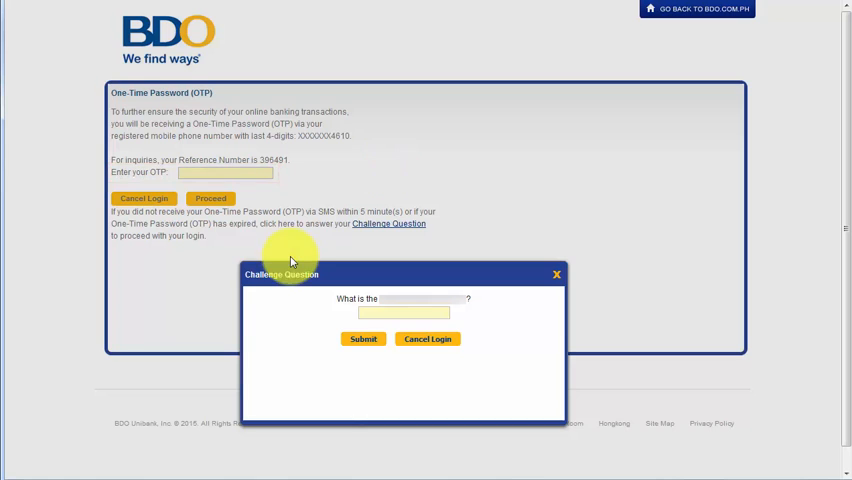
mouse_move(306, 233)
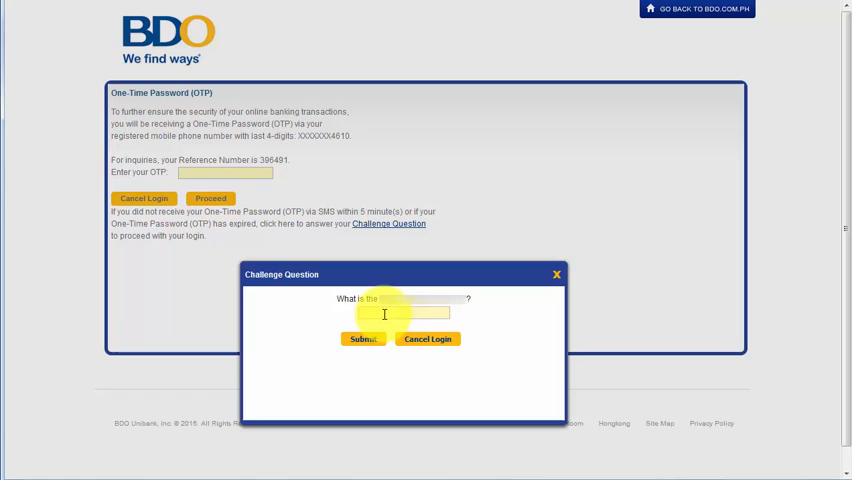
Step: Type the challenge question answer and submit it to reach My Home
left_click(403, 313)
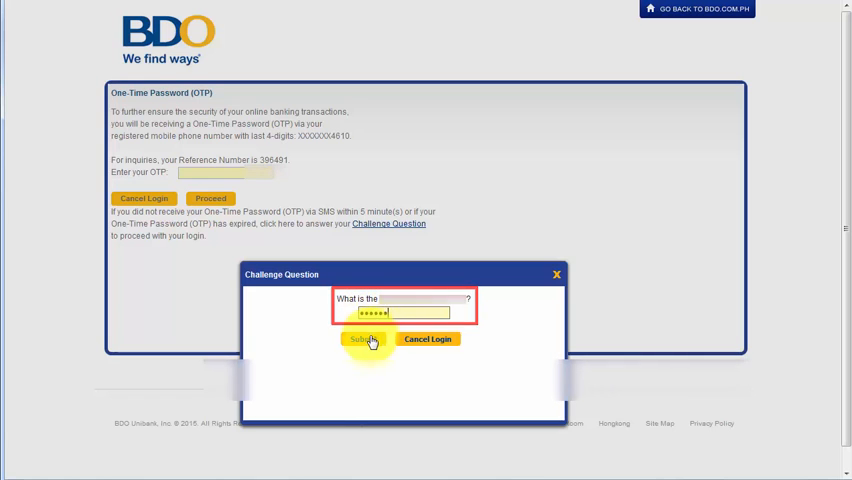
left_click(363, 339)
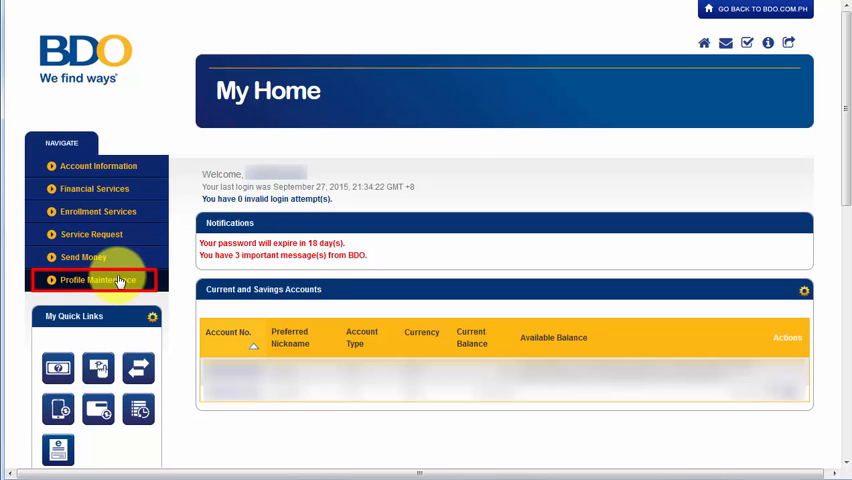
Step: Open Profile Maintenance and its Customer Information submenu
left_click(97, 279)
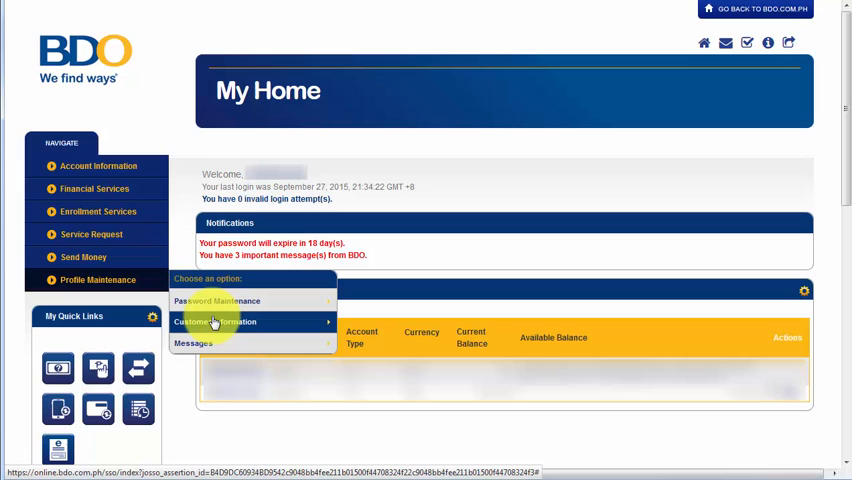
mouse_move(215, 344)
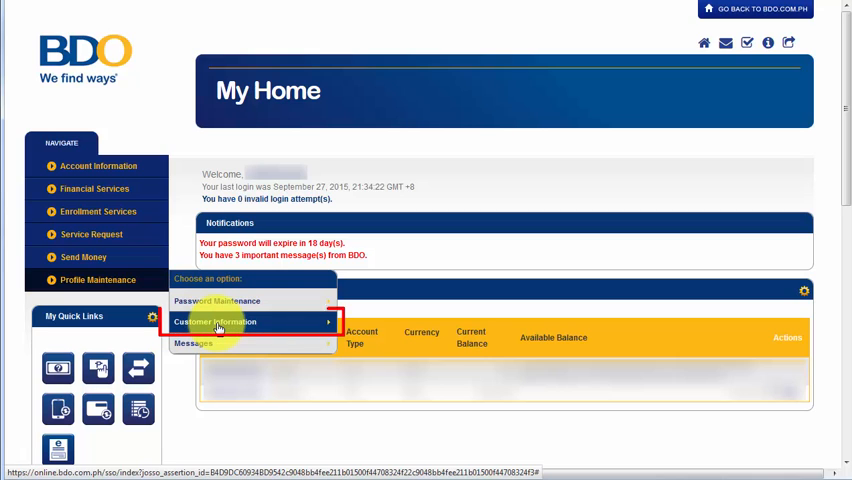
left_click(215, 321)
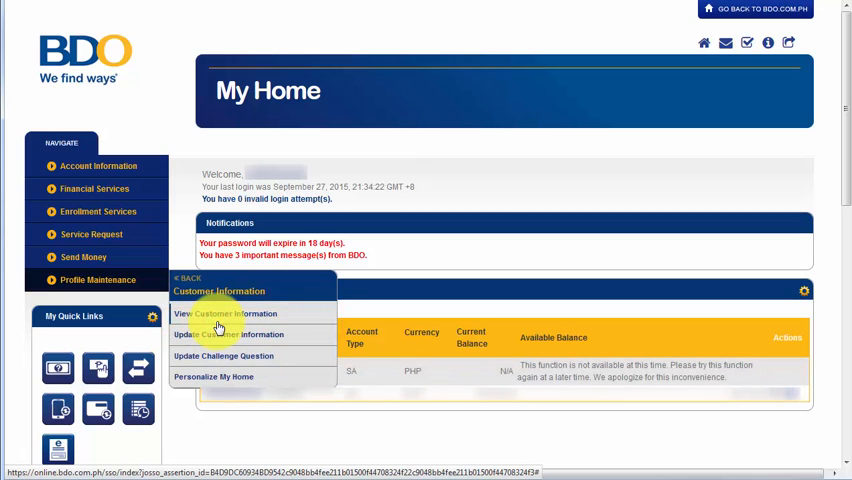
mouse_move(280, 296)
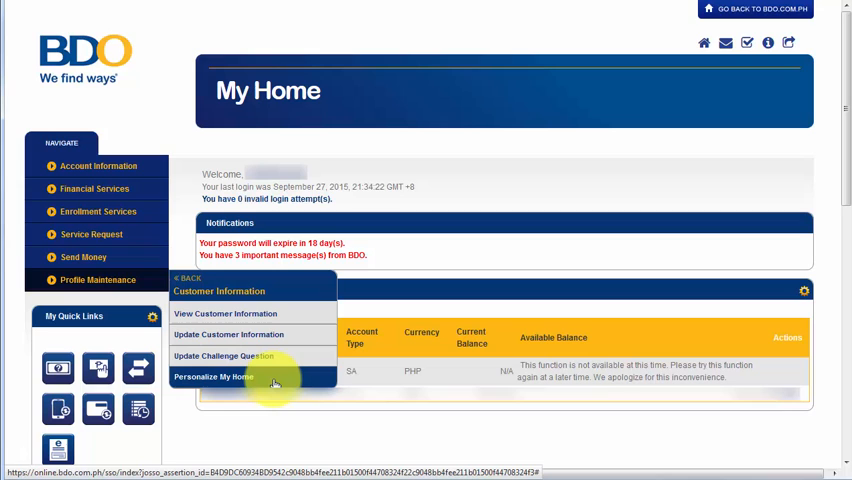
mouse_move(234, 335)
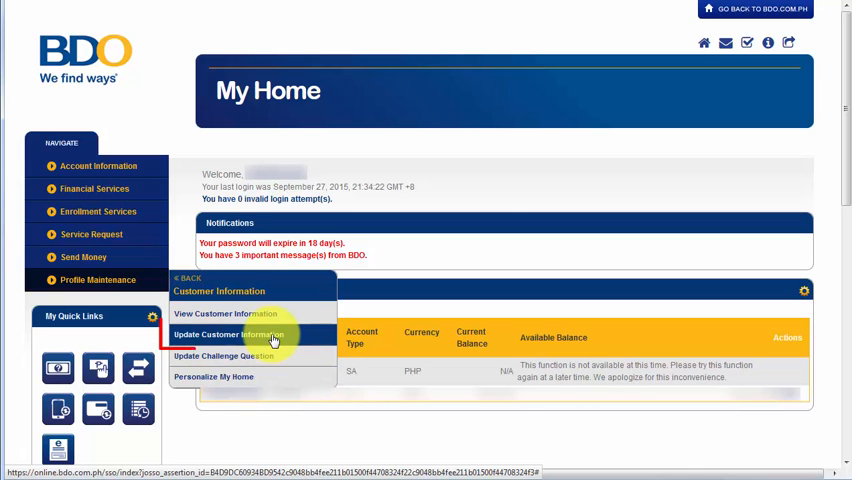
Step: Open Update Customer Information, choose Mobile Number, and enter the new number
left_click(234, 334)
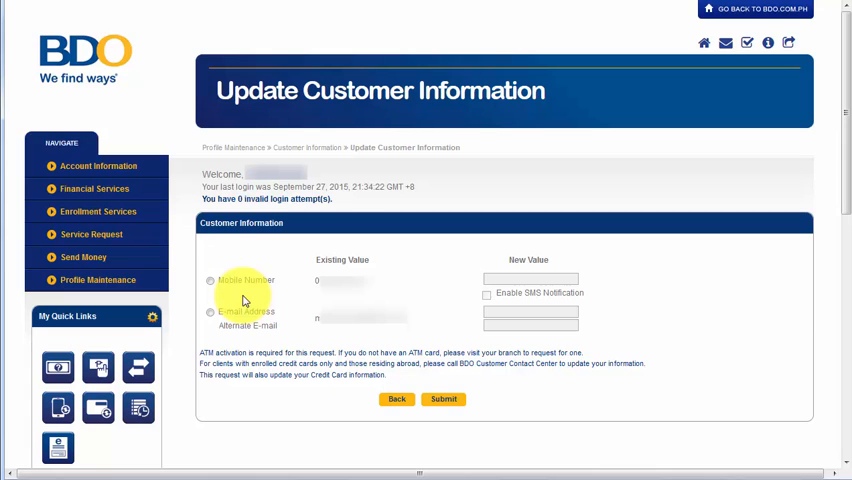
mouse_move(251, 297)
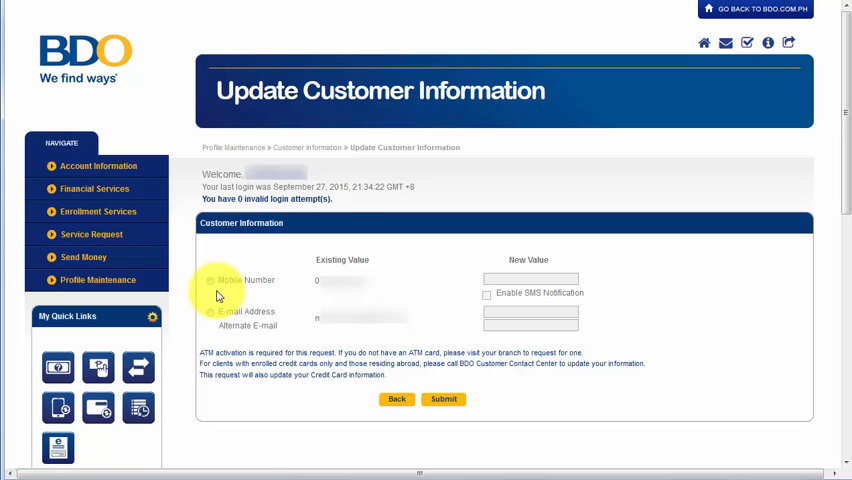
mouse_move(210, 285)
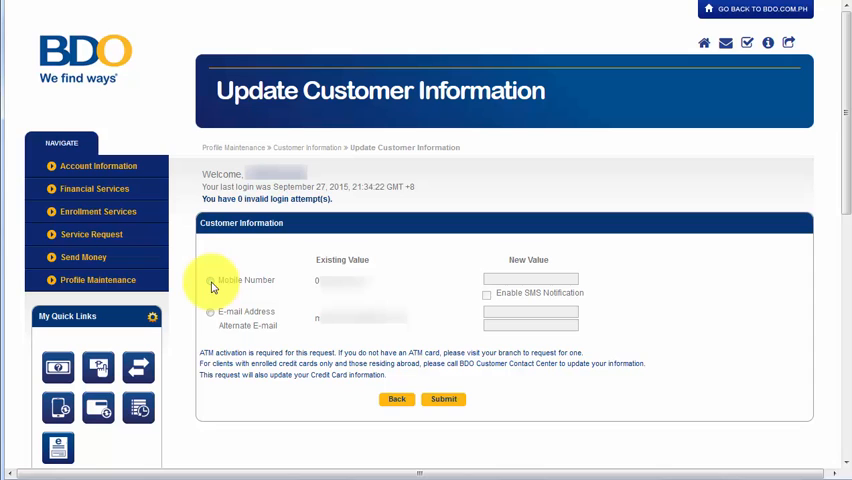
left_click(210, 280)
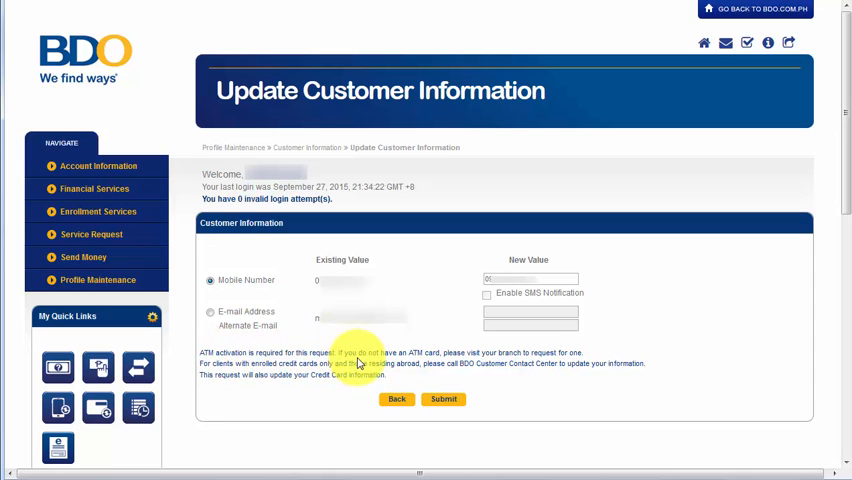
mouse_move(400, 355)
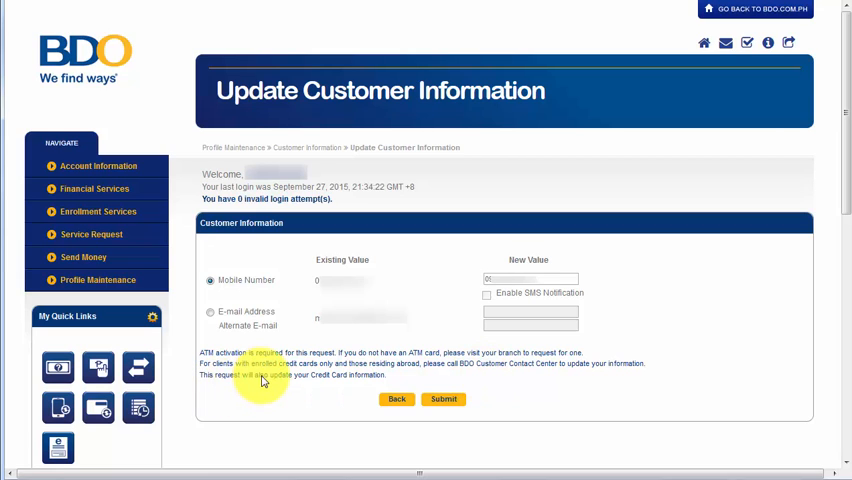
mouse_move(278, 388)
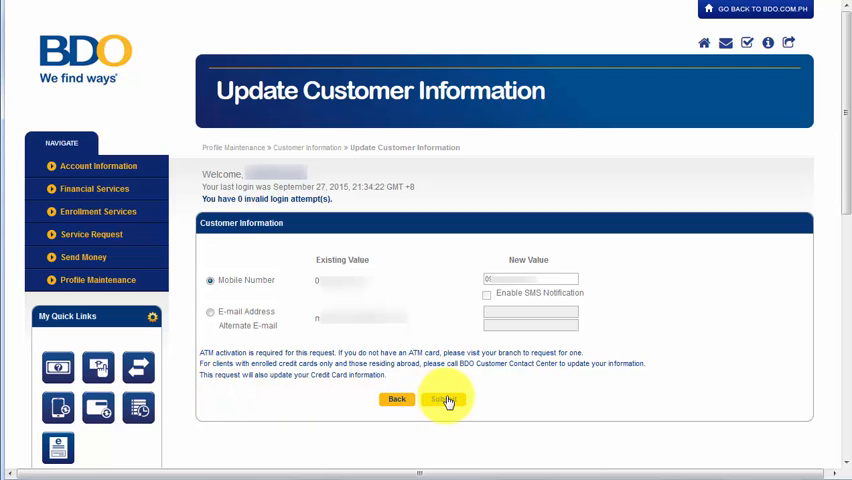
Step: Submit the new mobile number and confirm the record update with OK
left_click(443, 399)
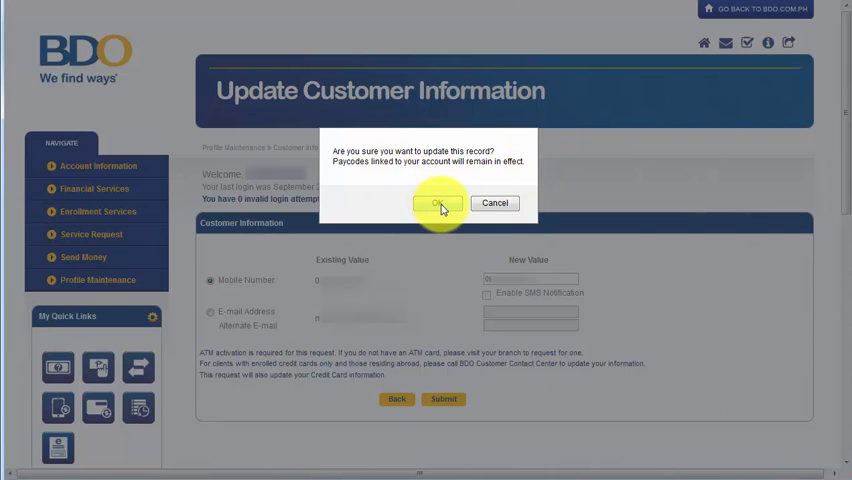
left_click(436, 203)
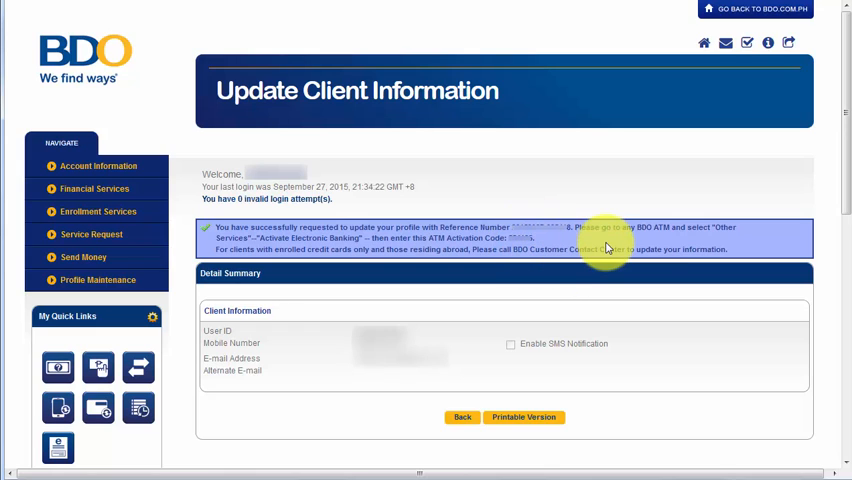
mouse_move(675, 250)
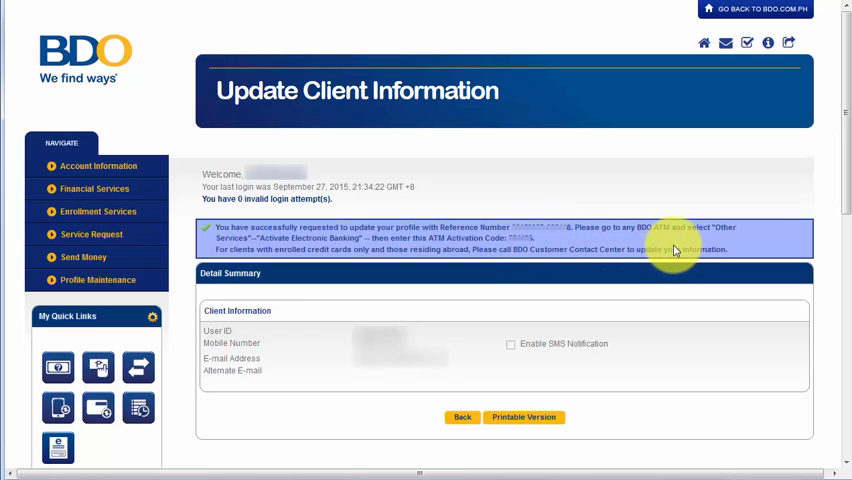
mouse_move(721, 232)
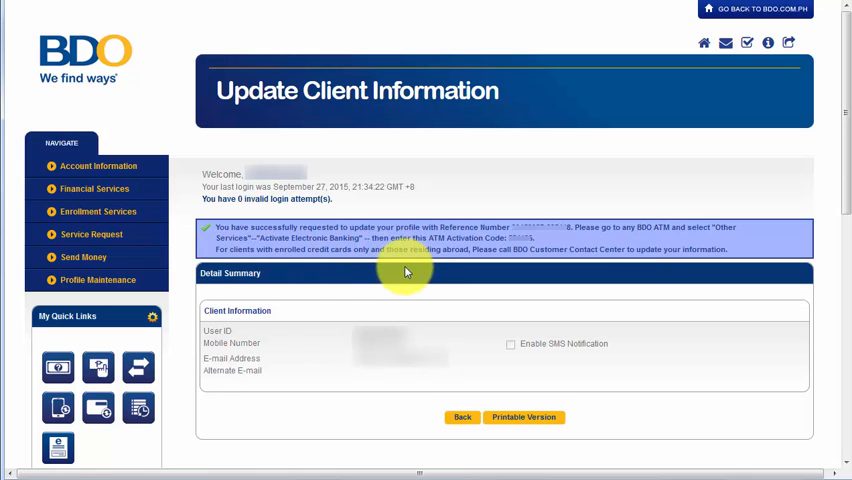
mouse_move(546, 263)
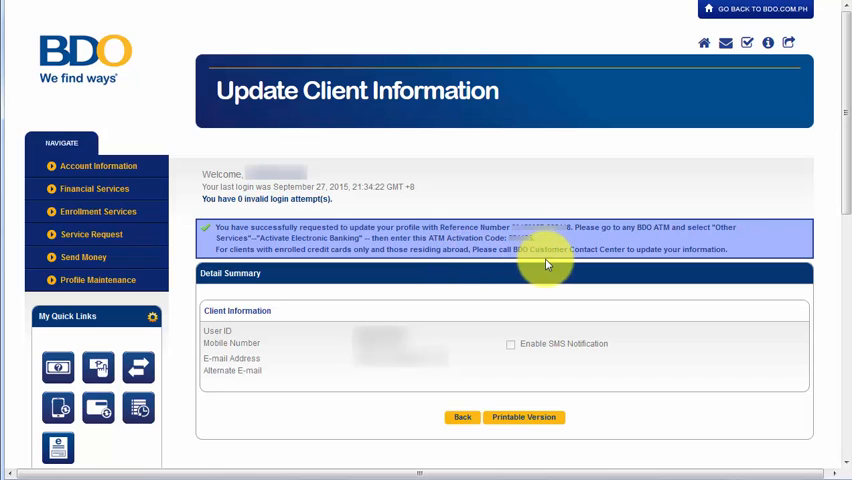
mouse_move(545, 263)
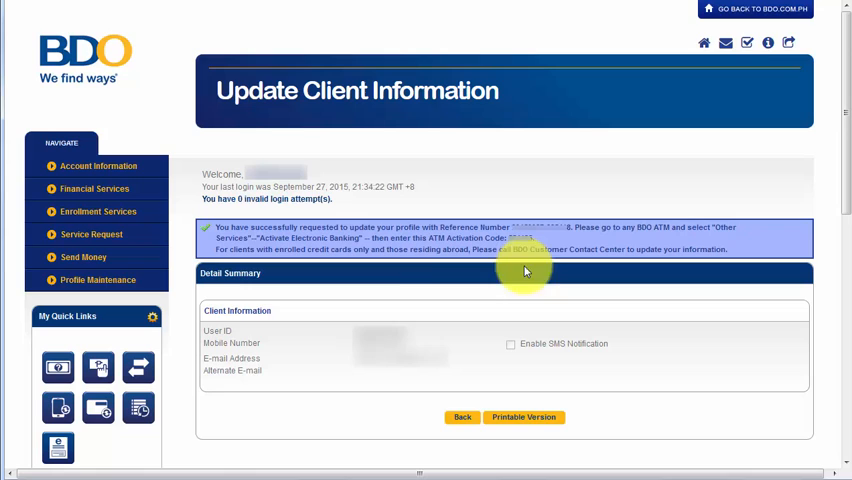
mouse_move(296, 288)
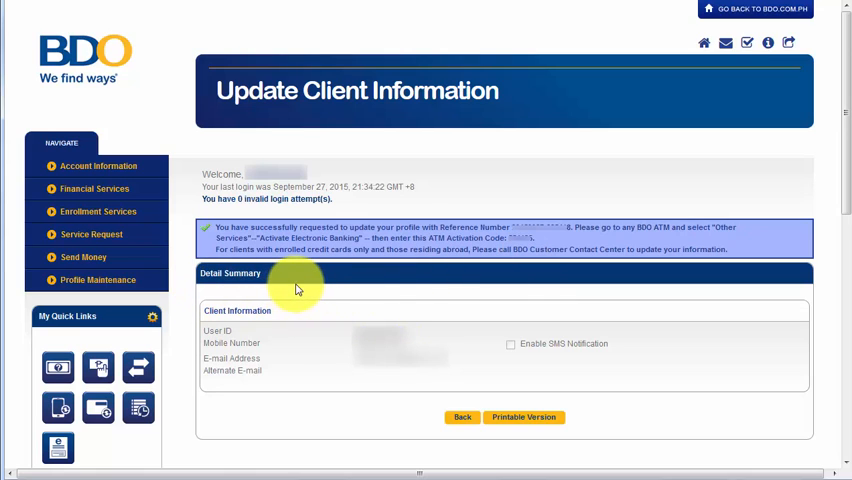
mouse_move(197, 327)
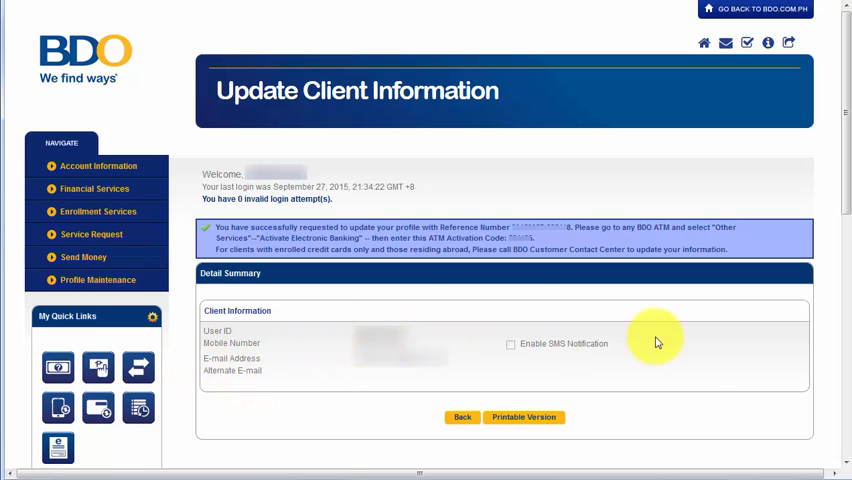
mouse_move(700, 378)
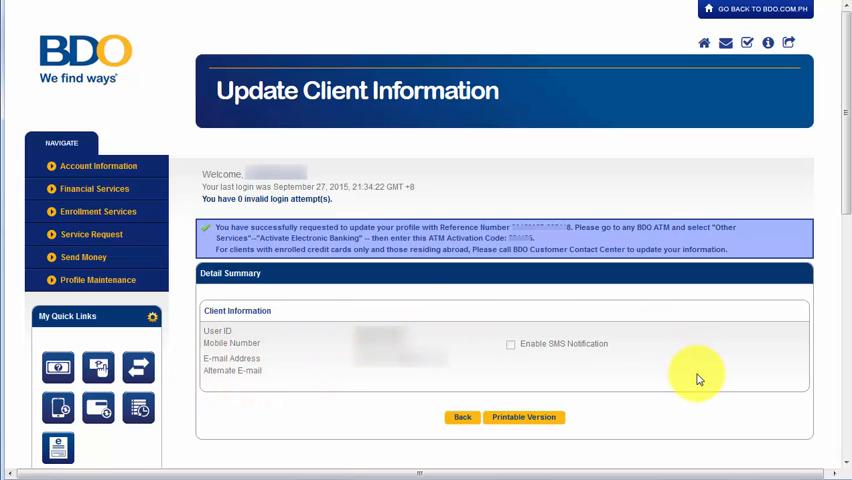